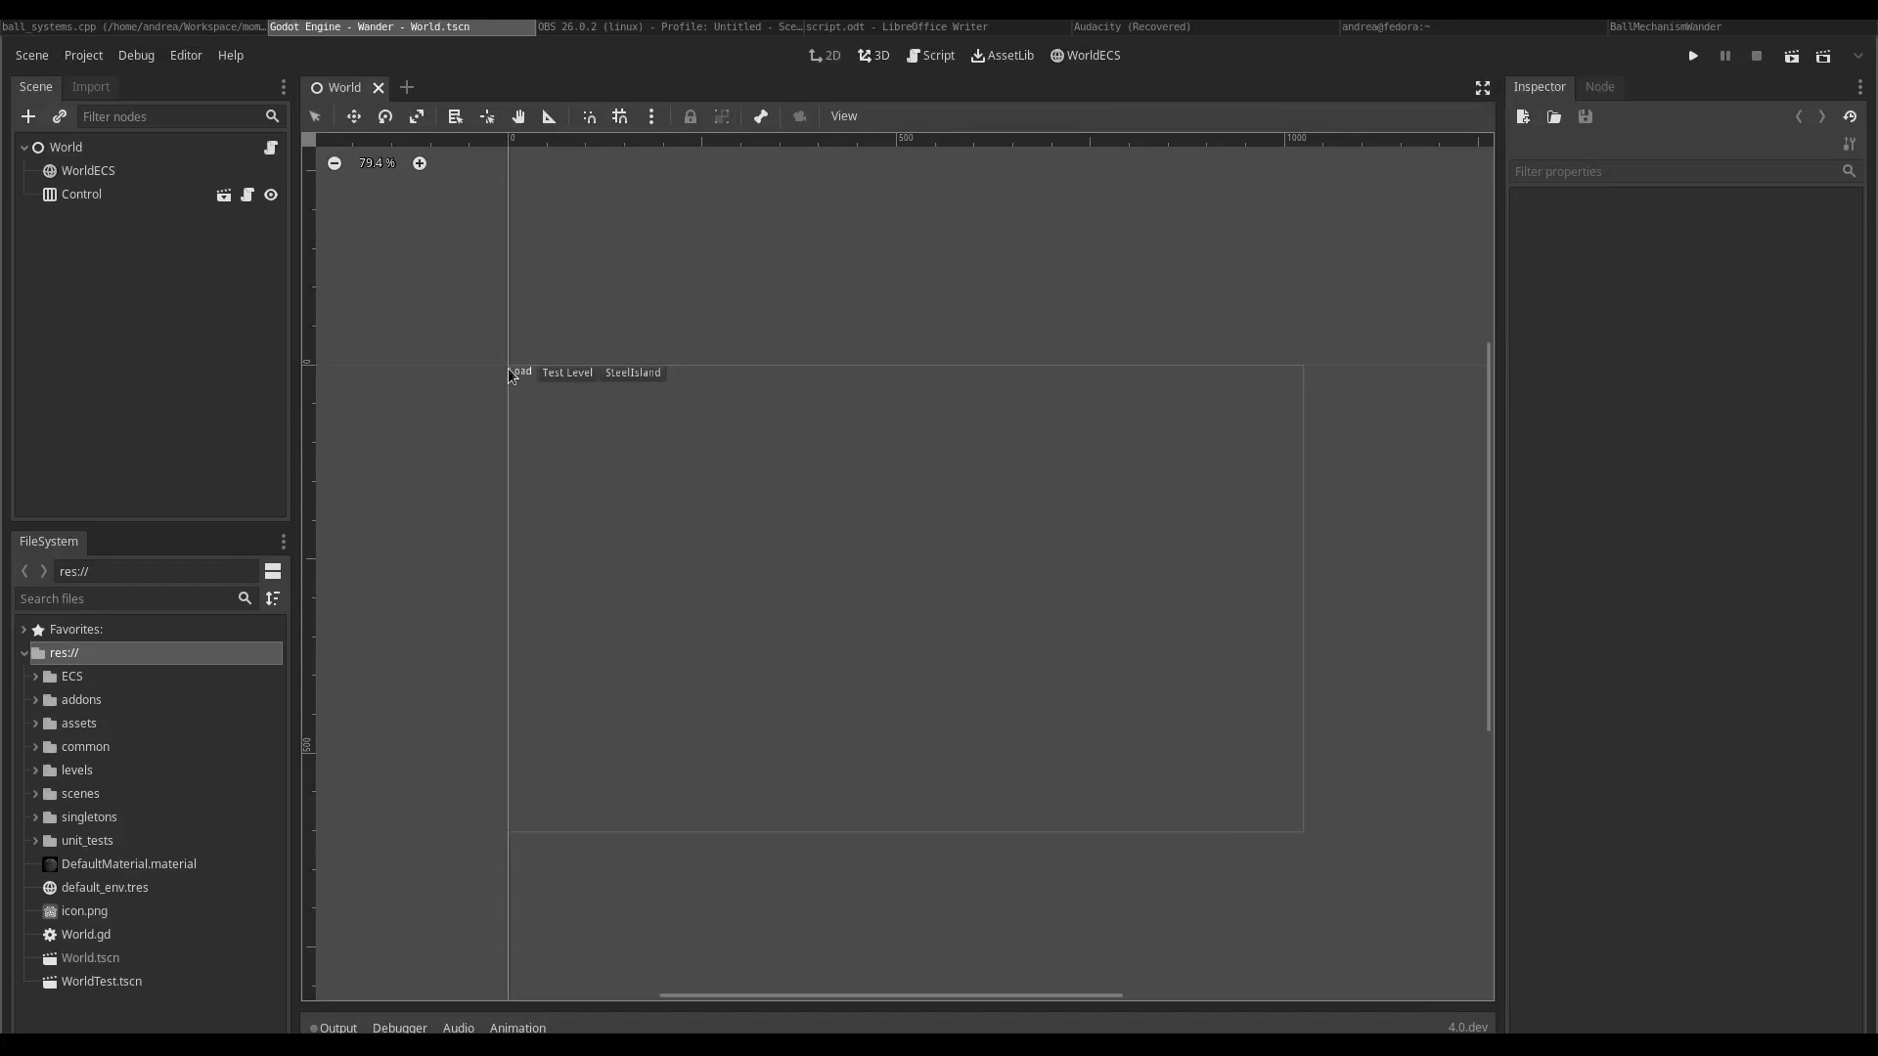
left_click(86, 170)
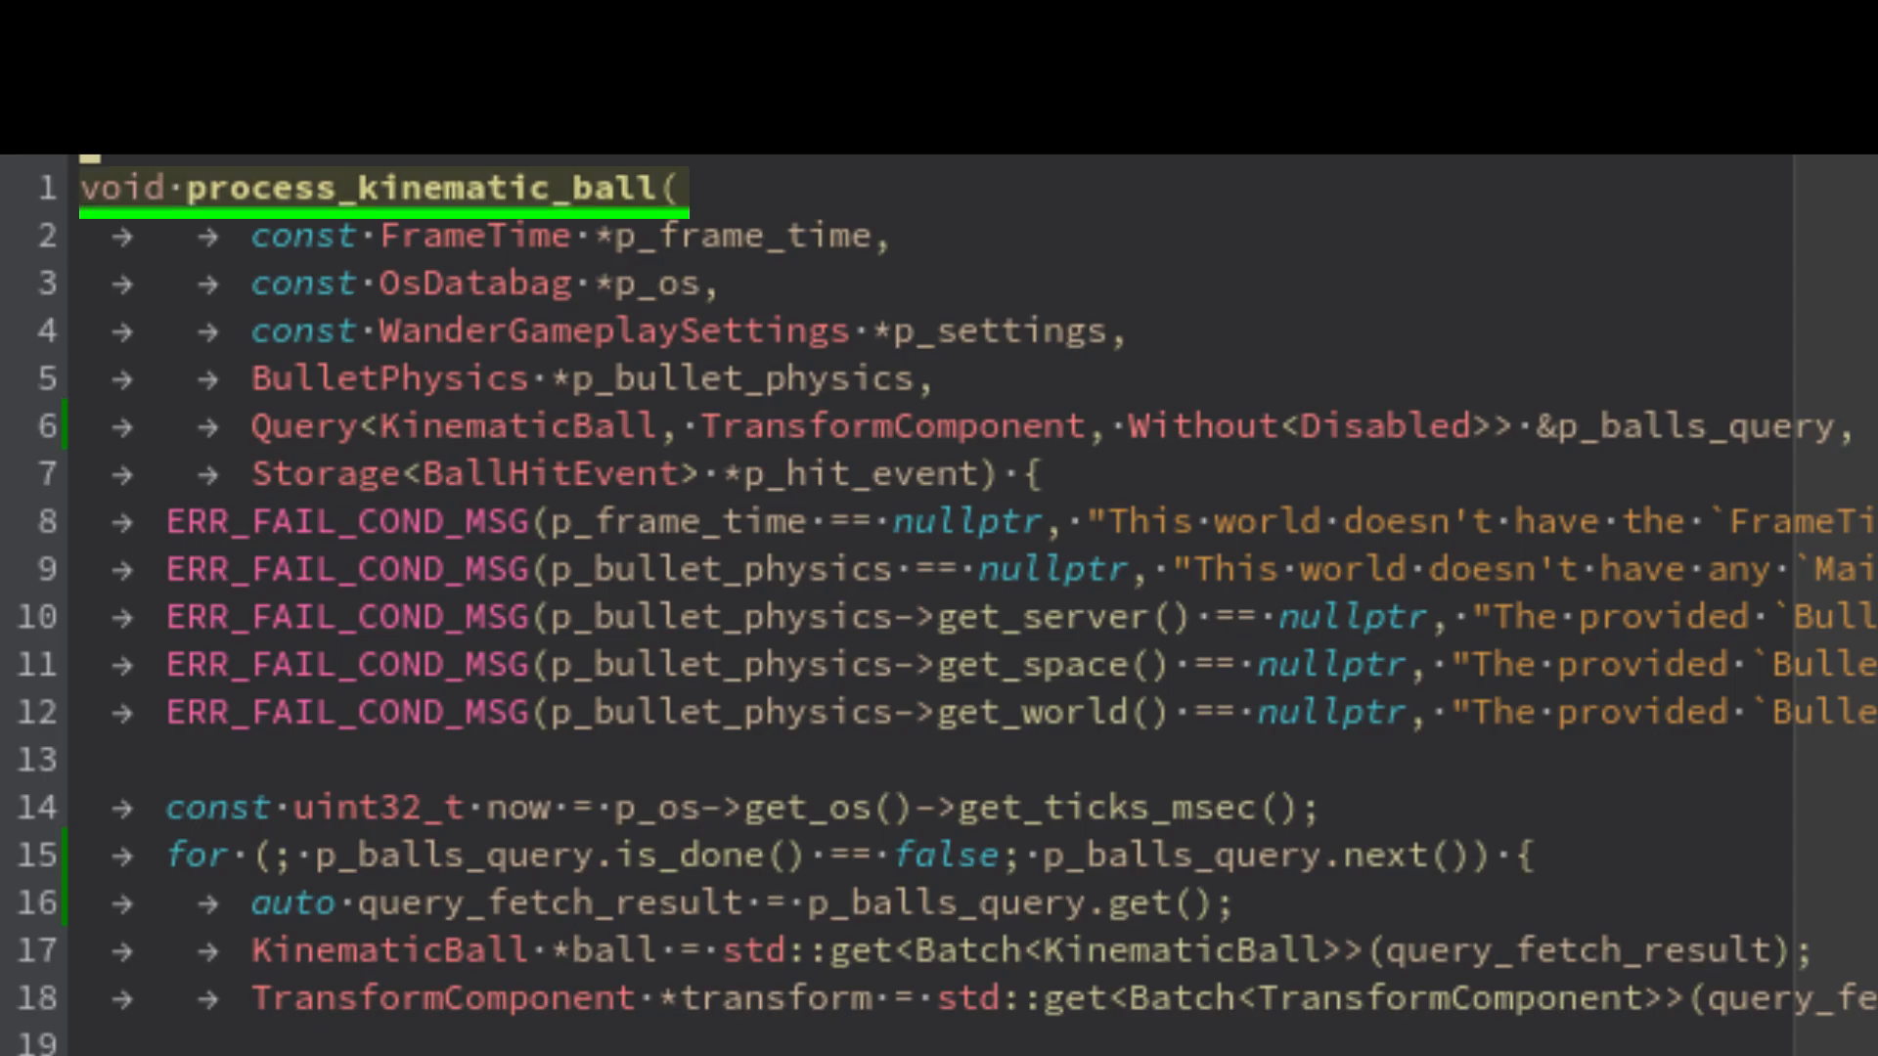
scroll("down", 3)
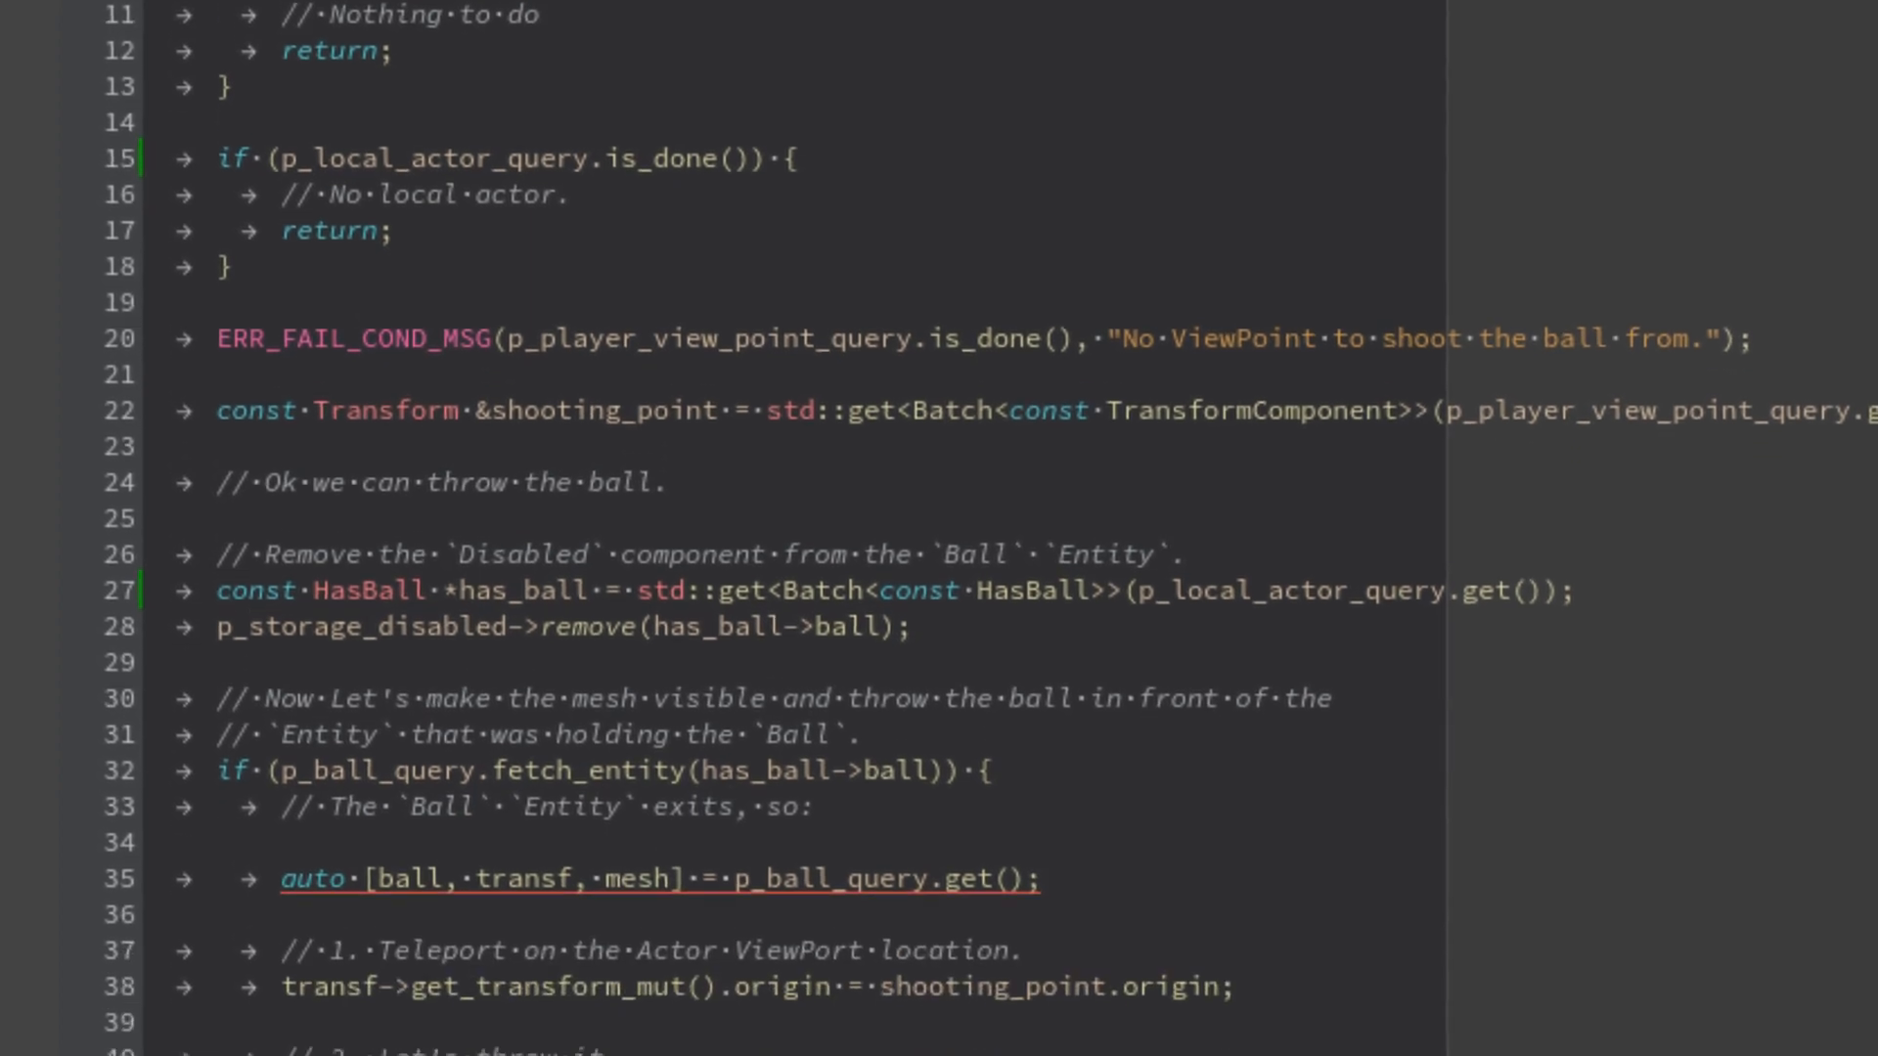
scroll("down", 3)
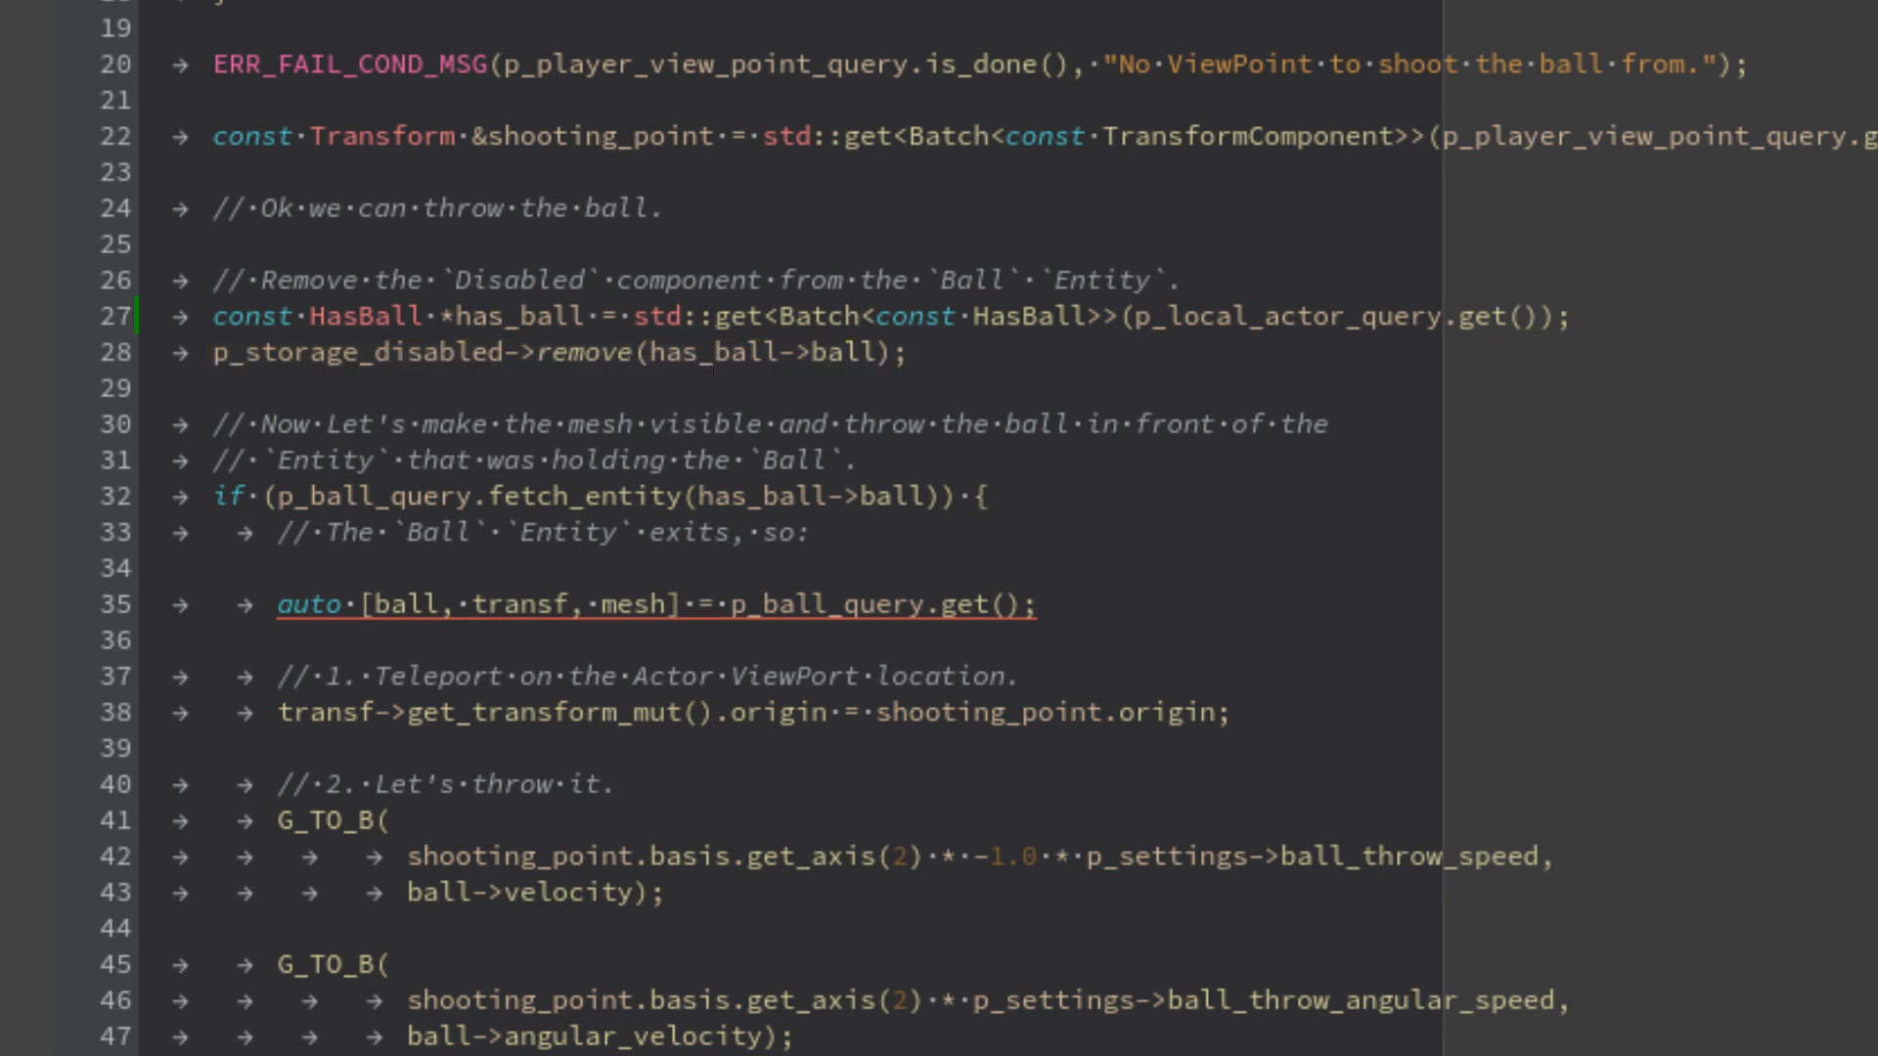
scroll("down", 3)
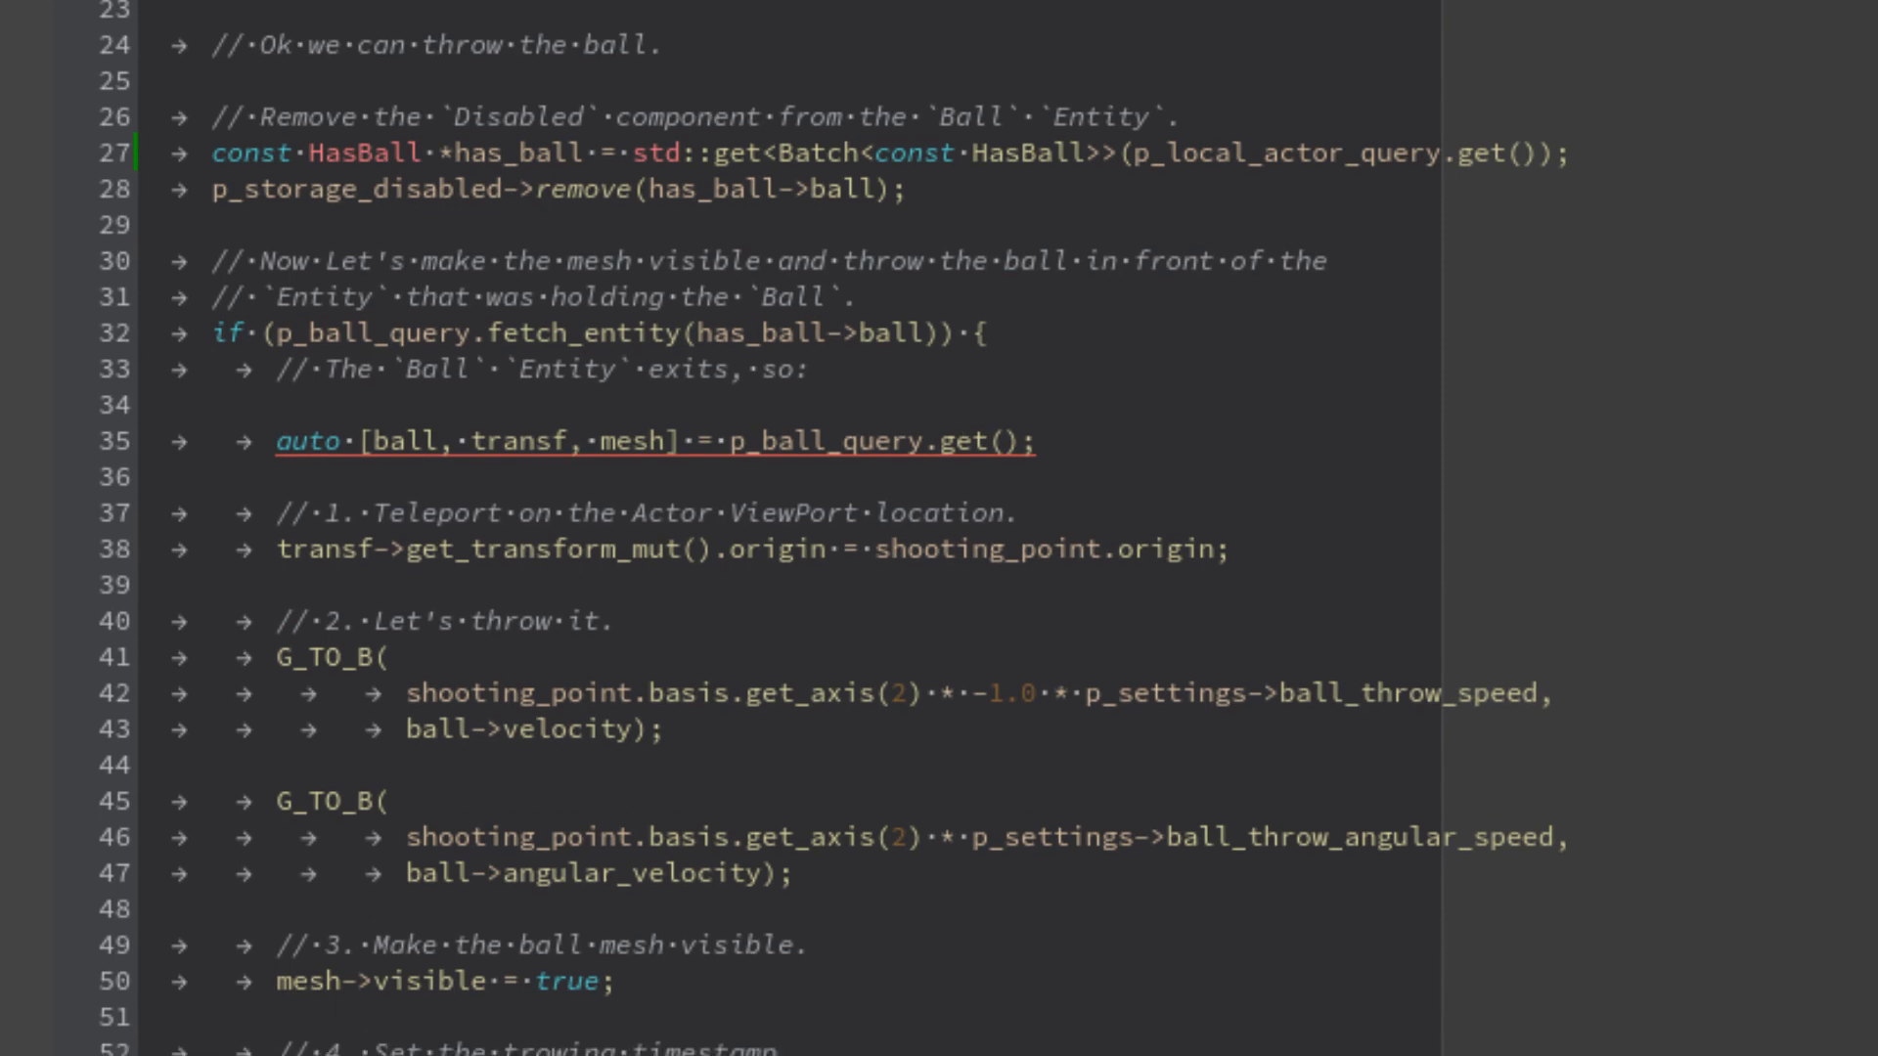
scroll("down", 3)
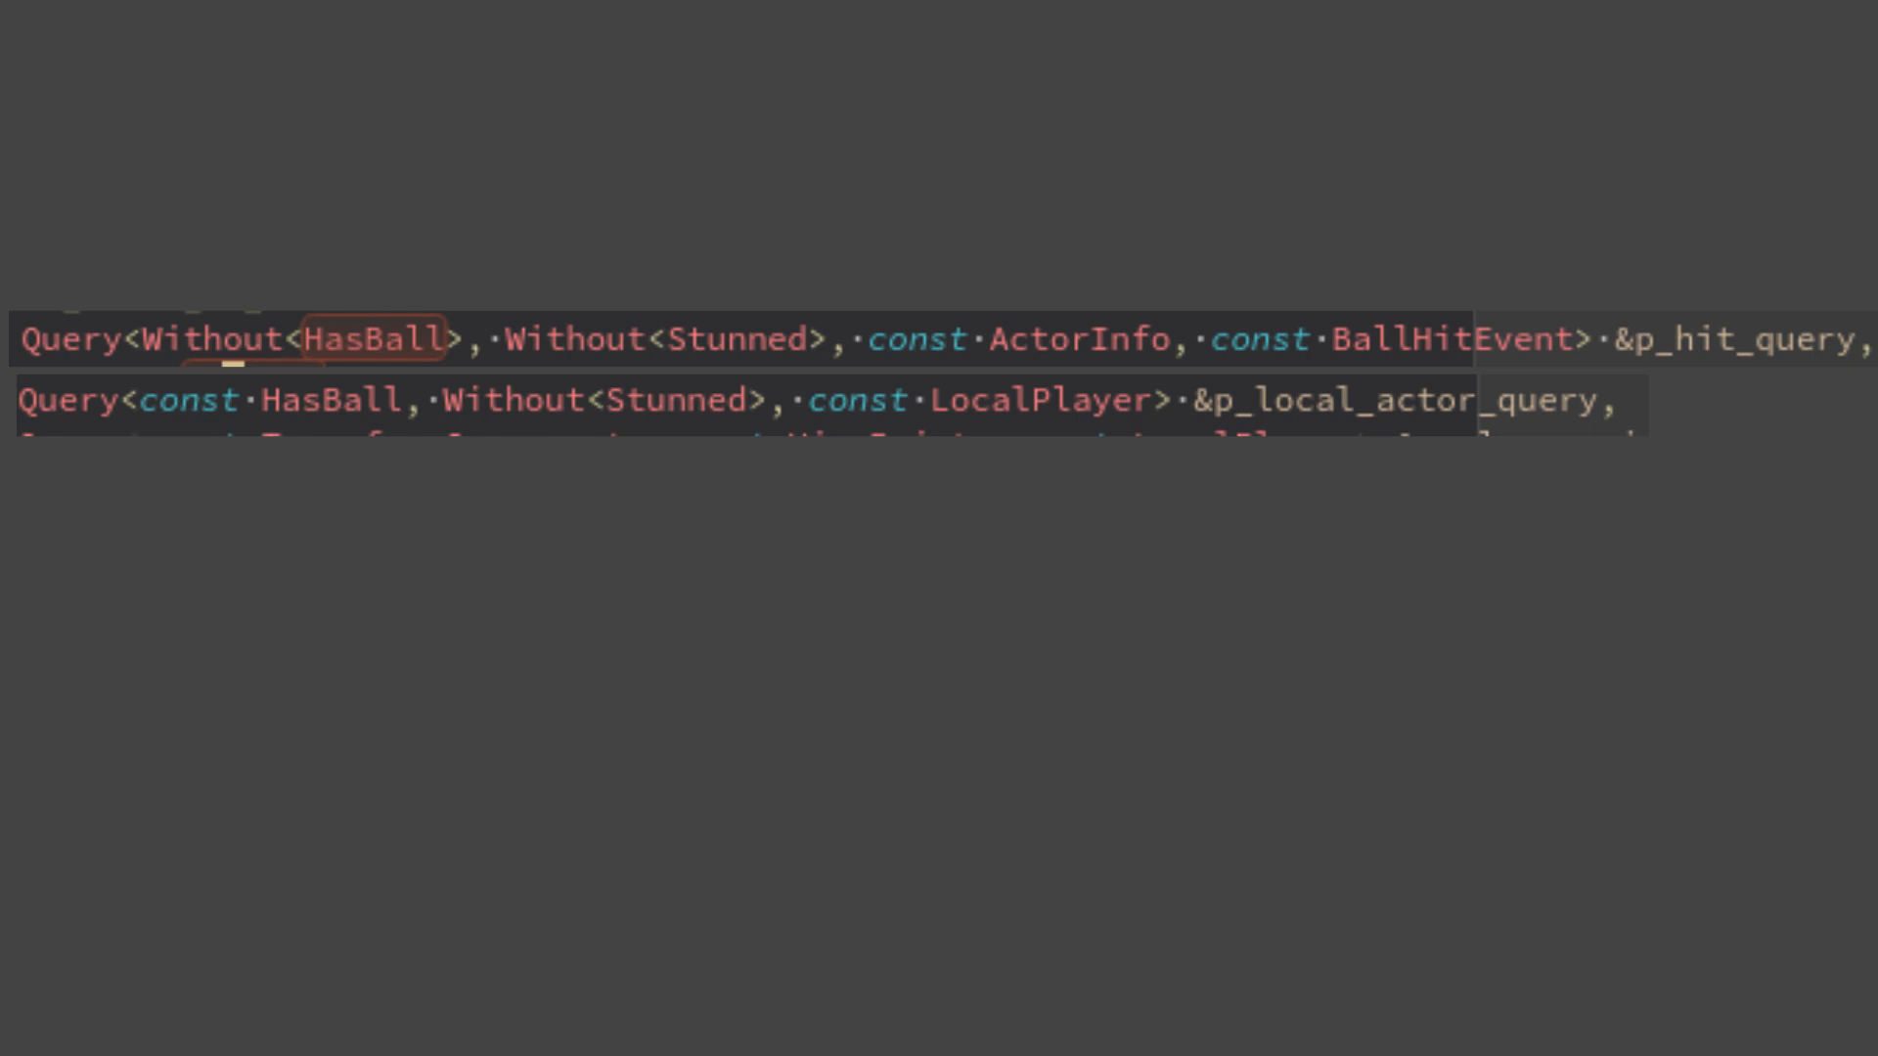
double_click(662, 340)
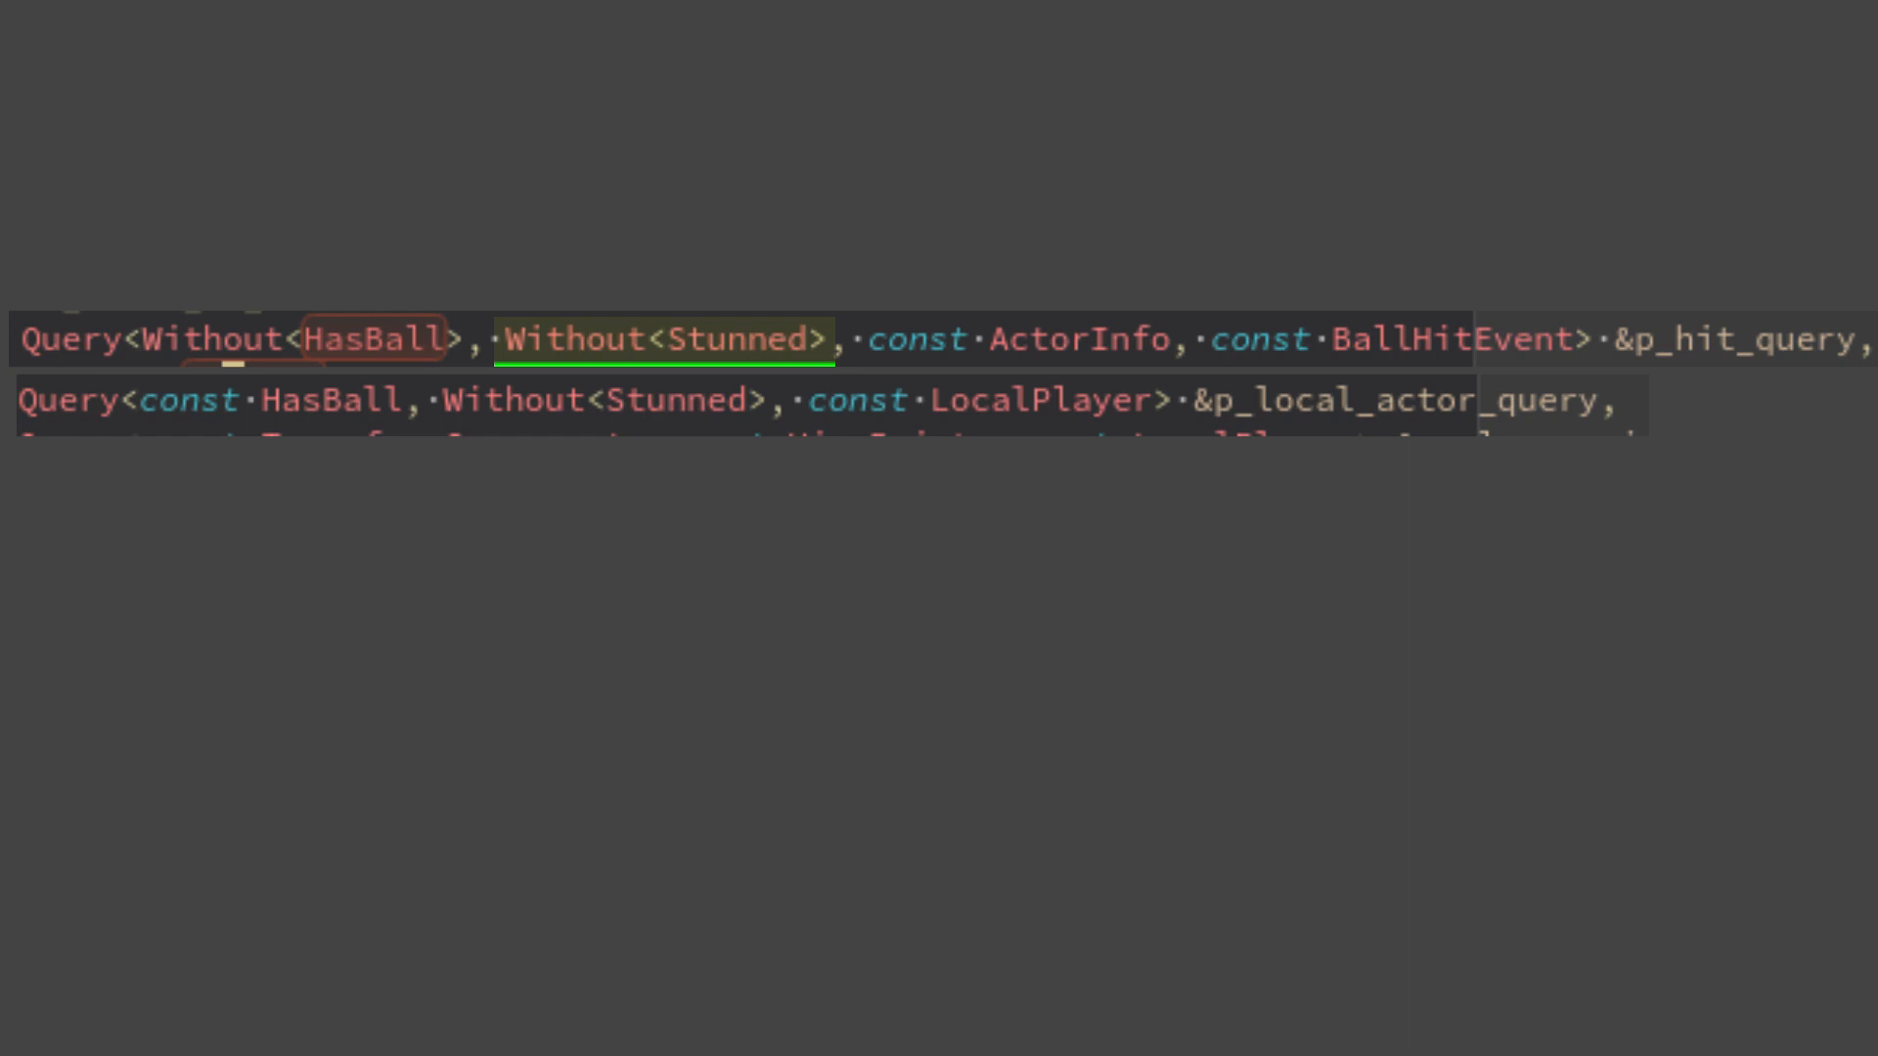